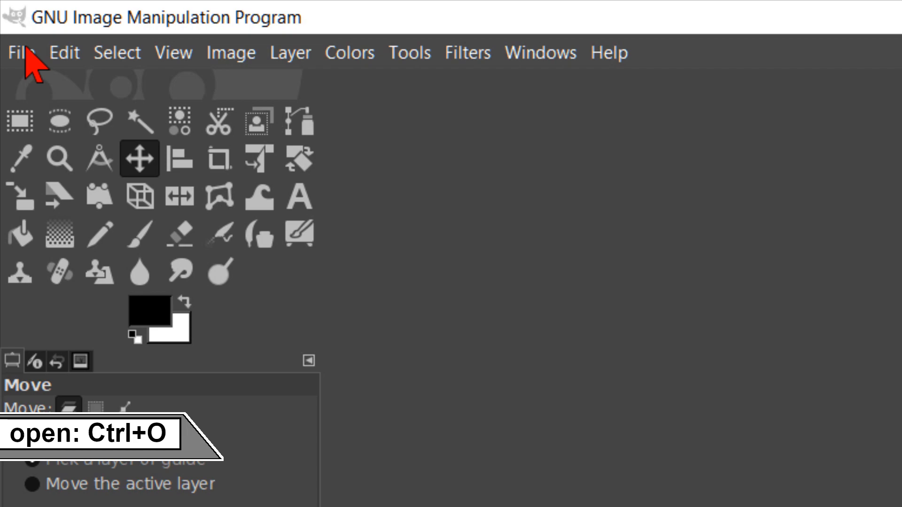
Open the isolated athlete PNG with its transparent background as a new image
click(20, 52)
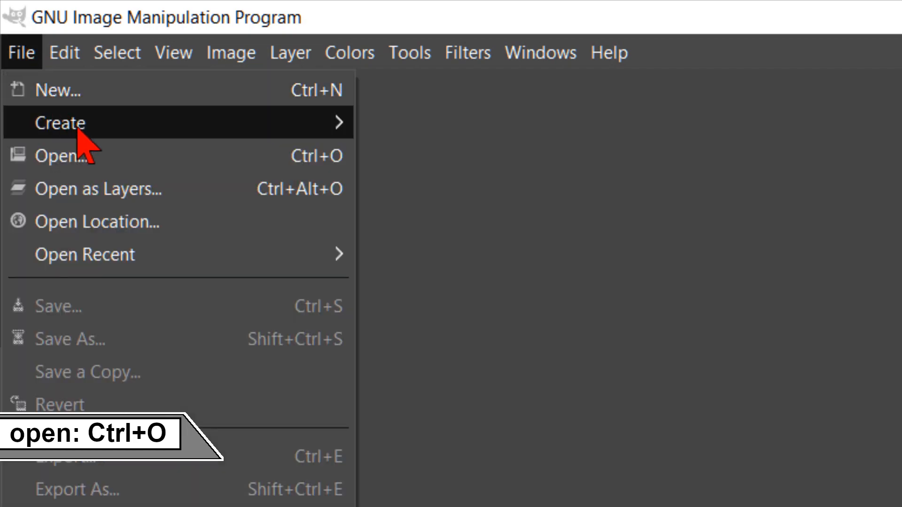
click(56, 156)
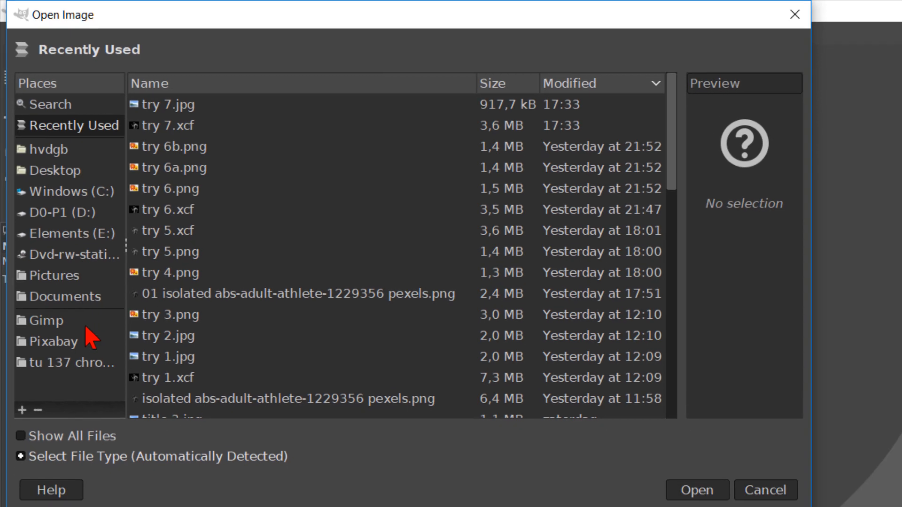
click(62, 363)
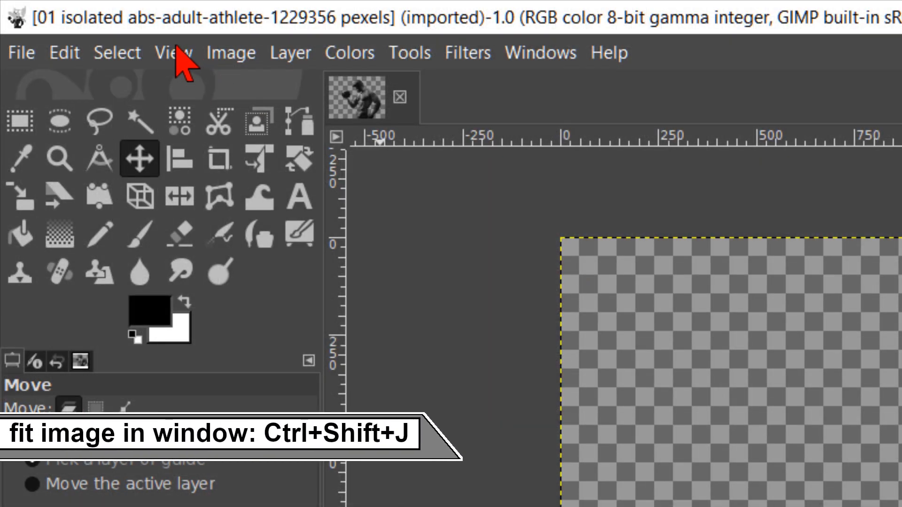
Zoom to fit the whole bodybuilder image within the window
click(173, 52)
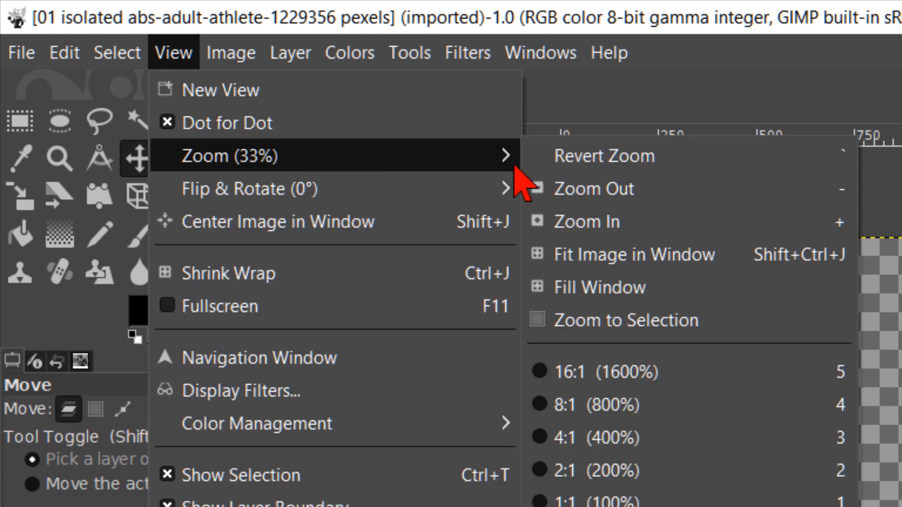
mouse_move(610, 254)
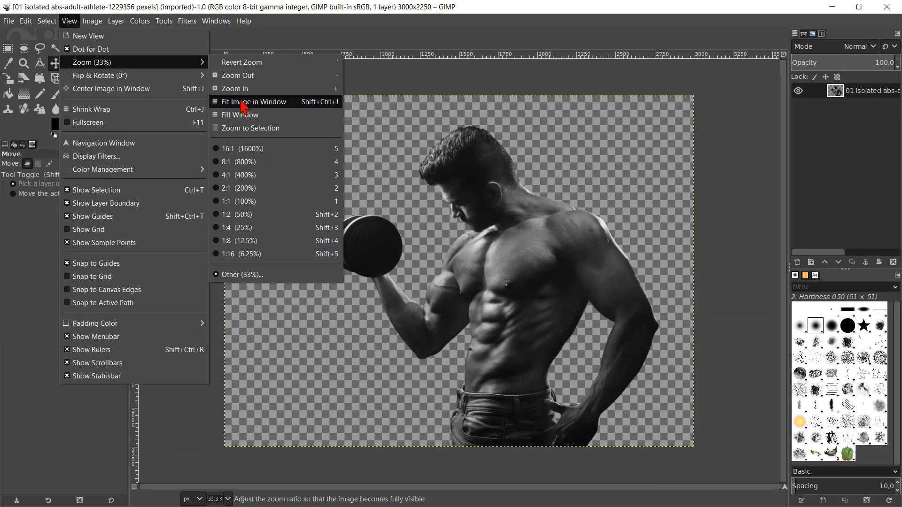
click(255, 102)
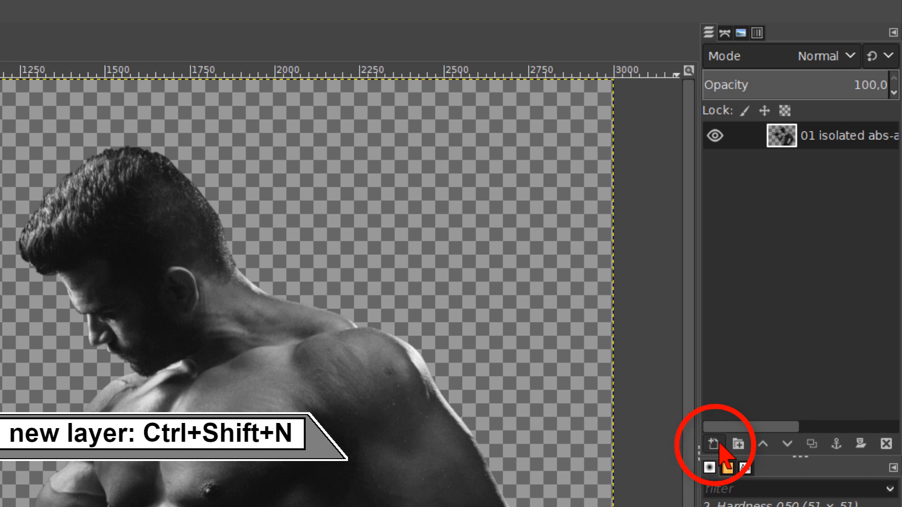
Add a 'background white' layer filled with background colour and lower it beneath the athlete
click(714, 445)
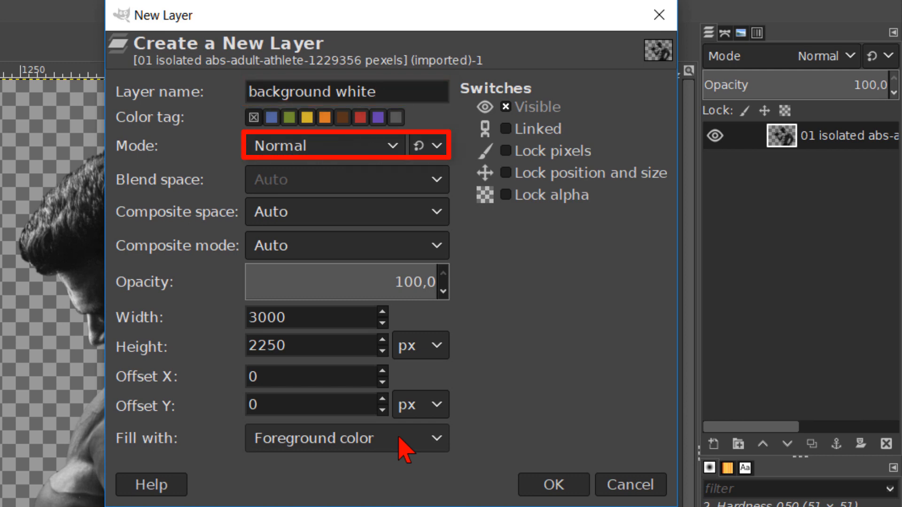
click(345, 438)
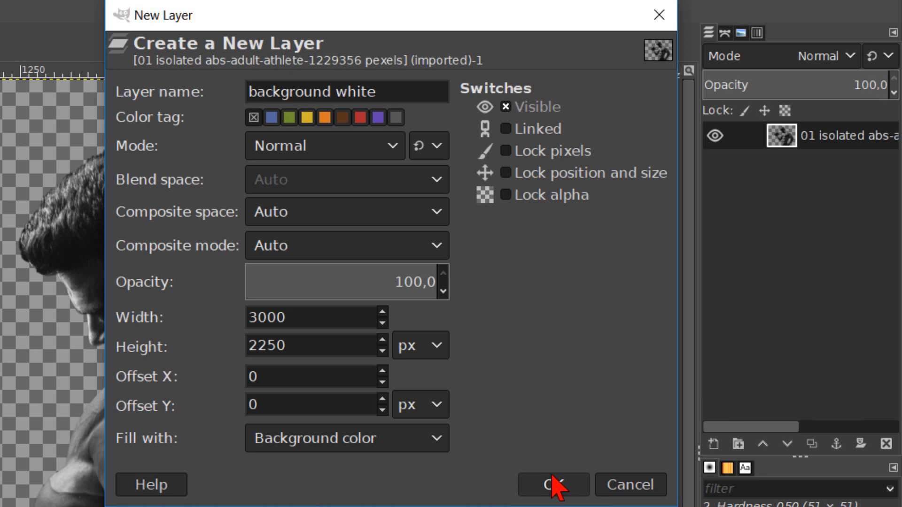
click(553, 485)
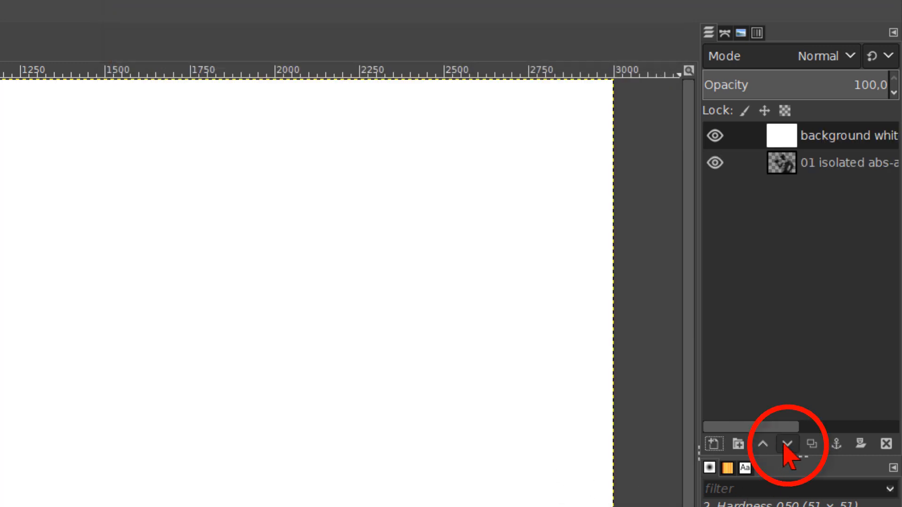
click(787, 444)
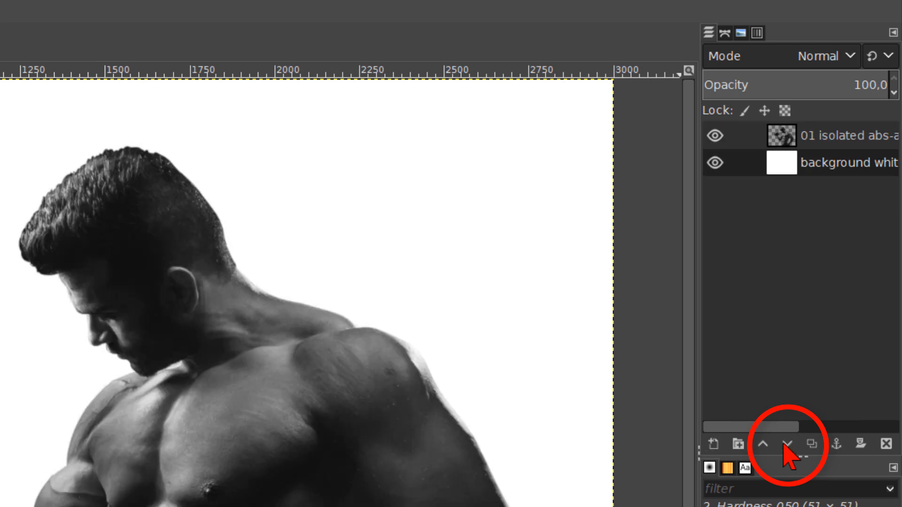
click(715, 445)
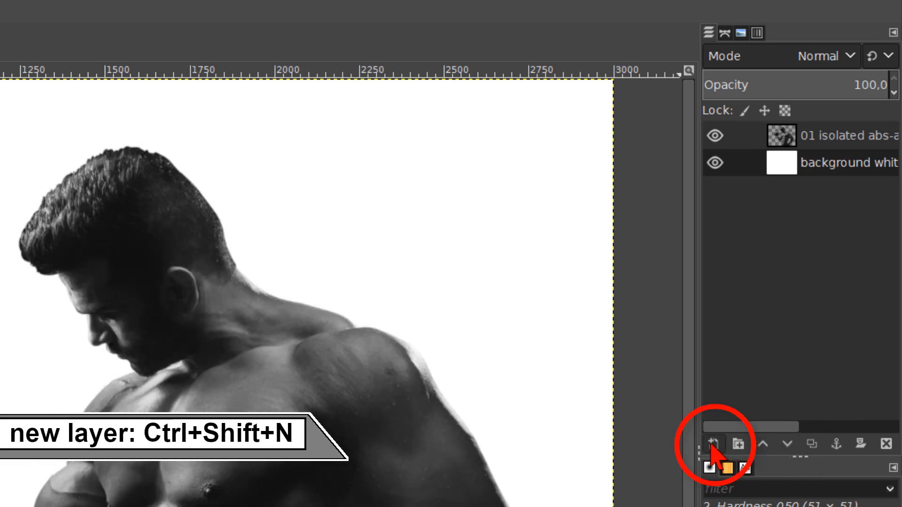
Add a foreground-filled 'background black' layer, then reselect the athlete layer
click(713, 444)
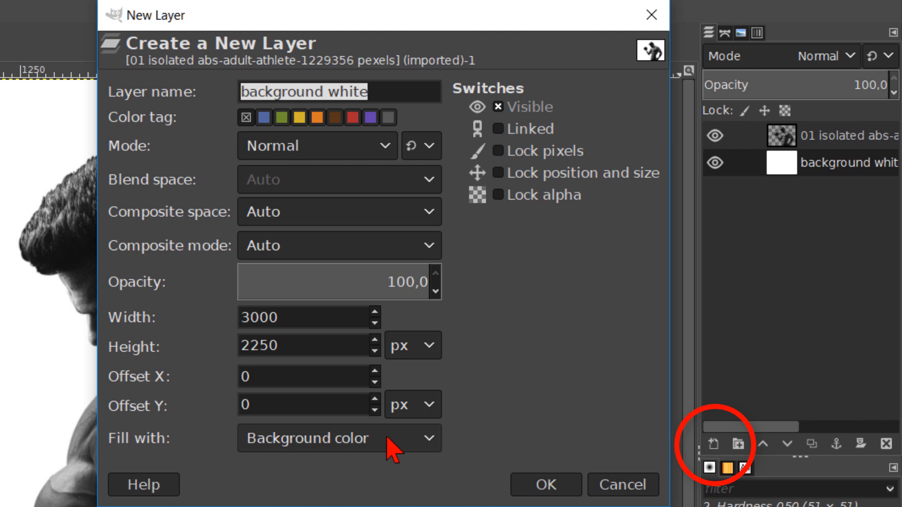
text(background b)
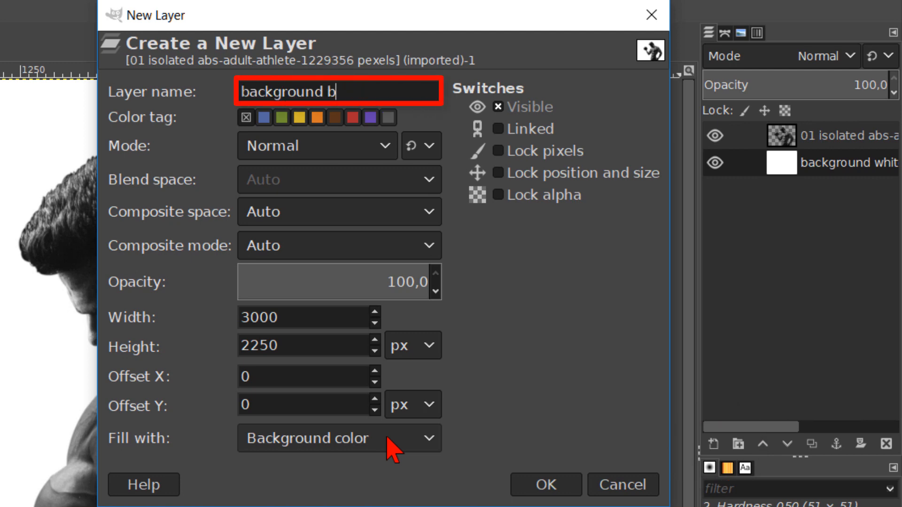
text(lack)
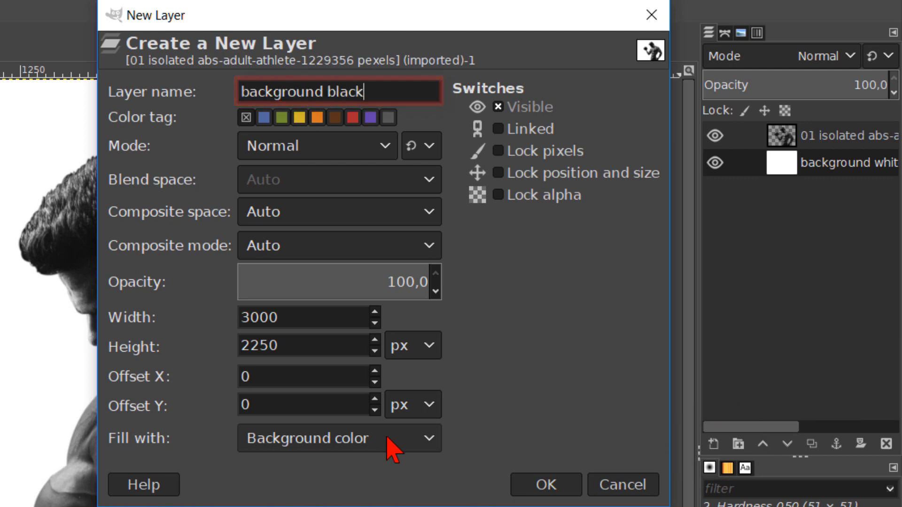
click(338, 439)
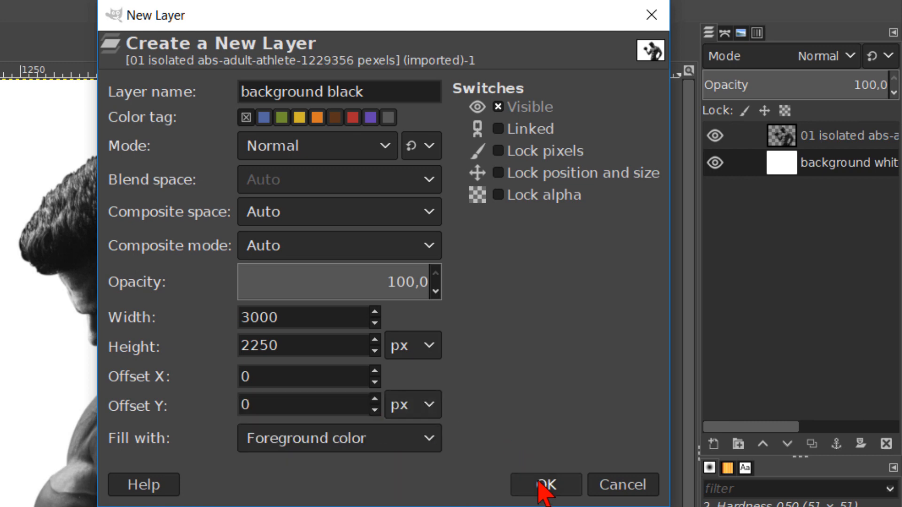
click(545, 485)
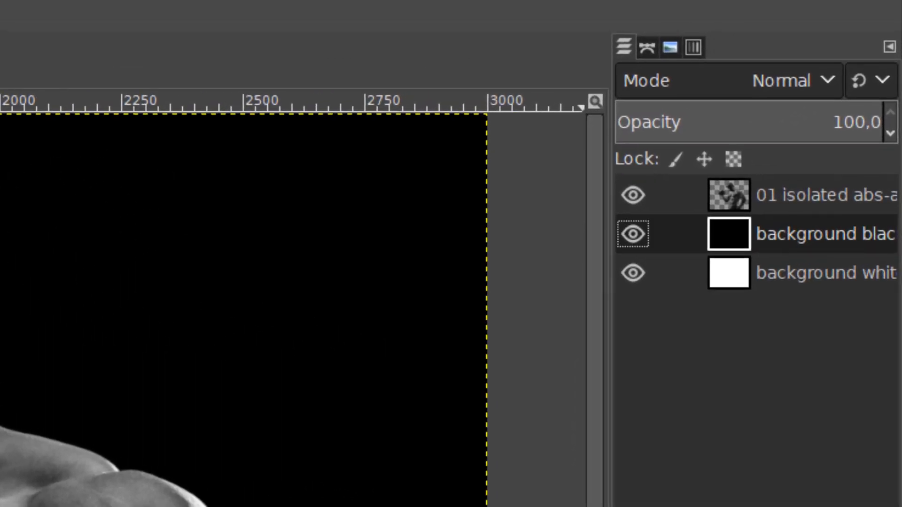
click(823, 195)
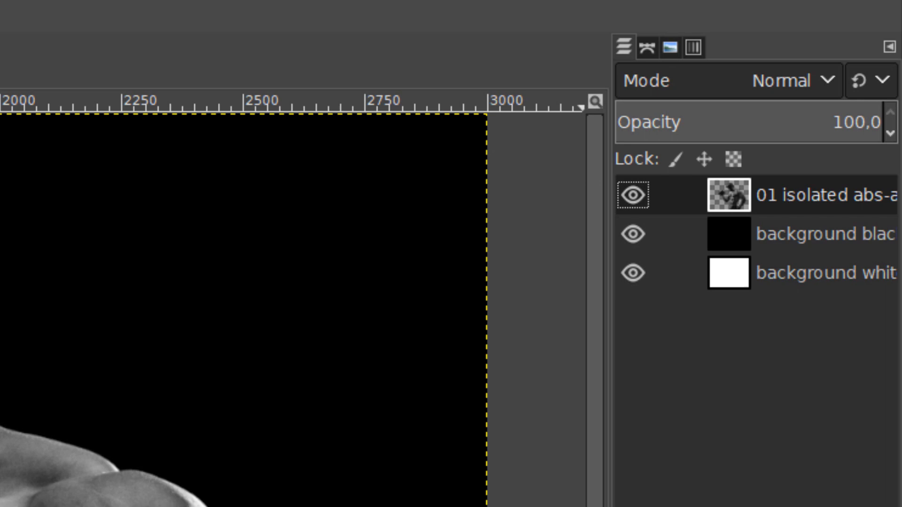
click(349, 52)
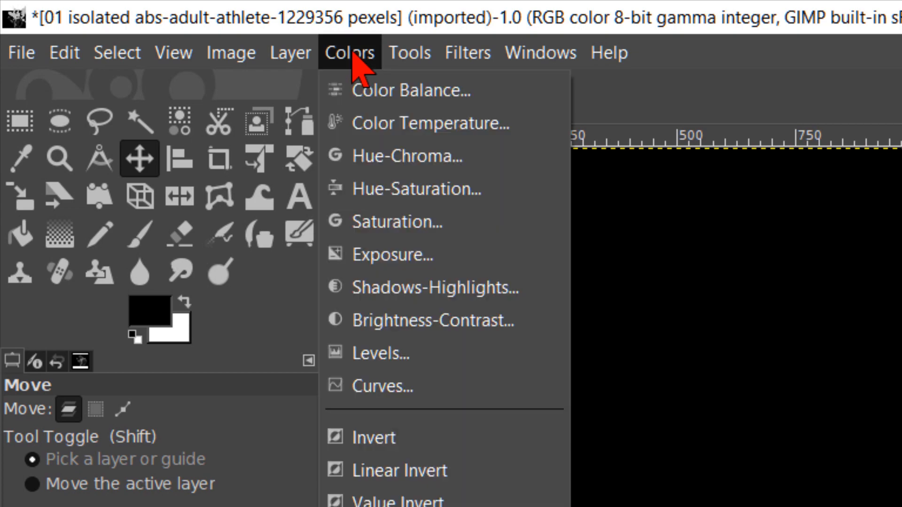
mouse_move(403, 321)
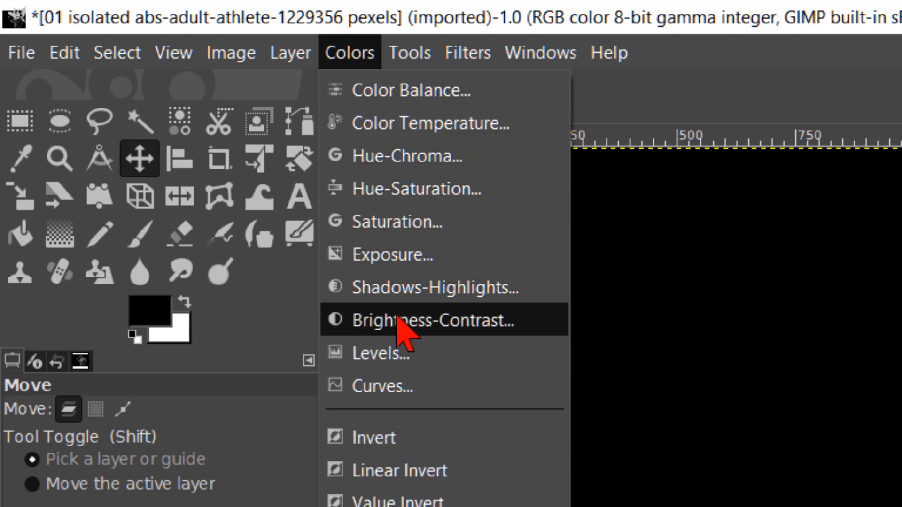
Boost the athlete layer with Brightness 40 and Contrast 30
click(438, 320)
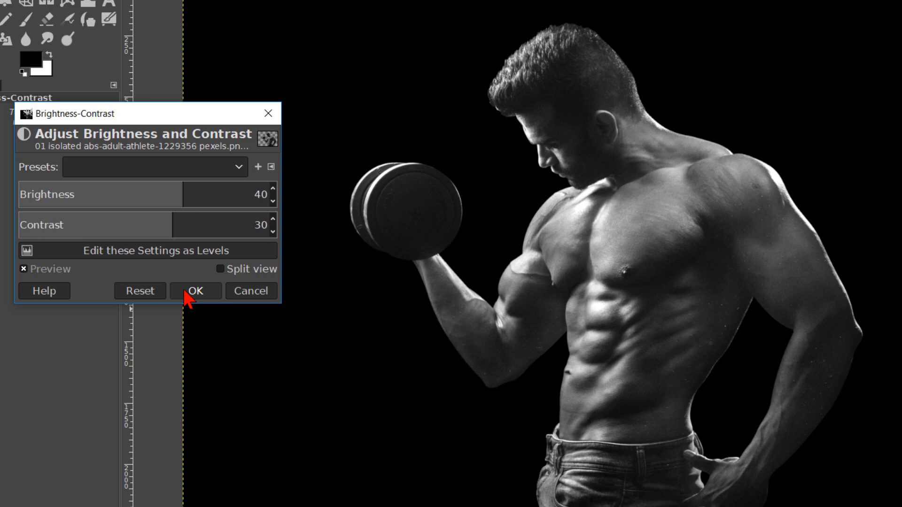
click(195, 291)
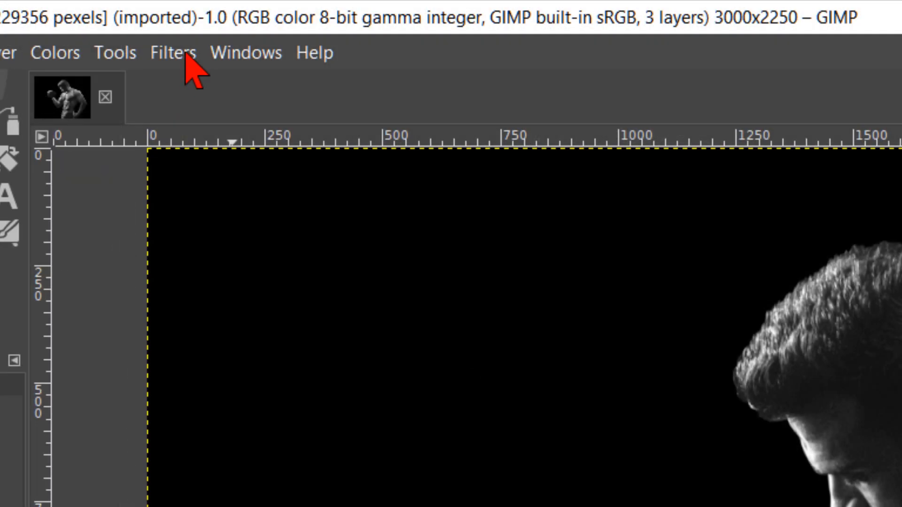
Apply Selective Gaussian Blur with radius 50 and max delta 0.2 to the athlete
click(174, 52)
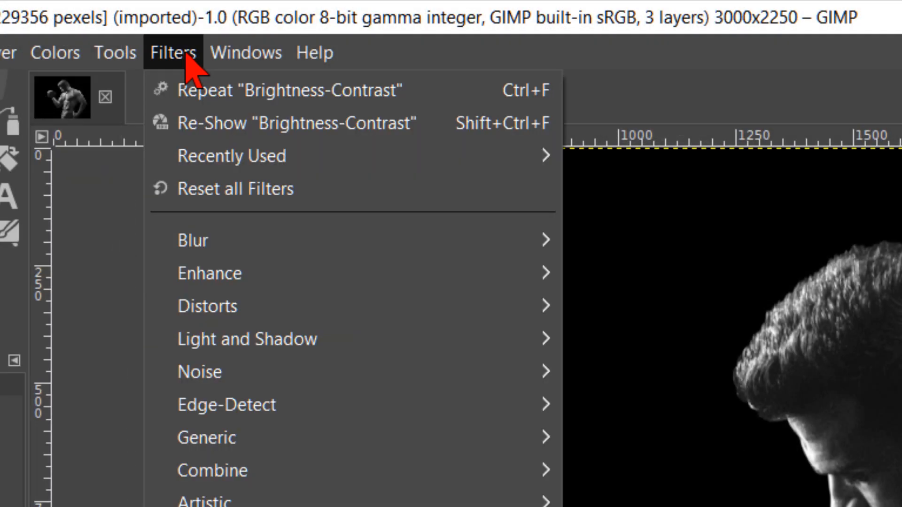
mouse_move(454, 253)
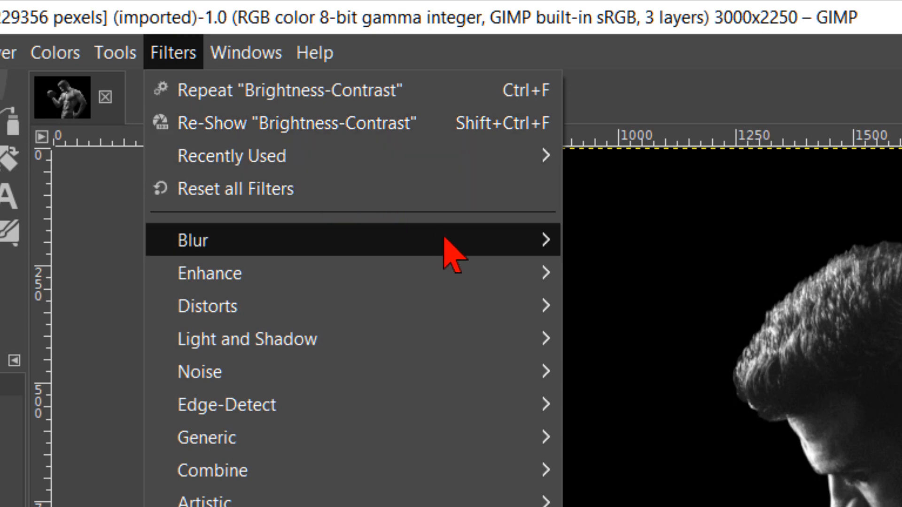
mouse_move(193, 240)
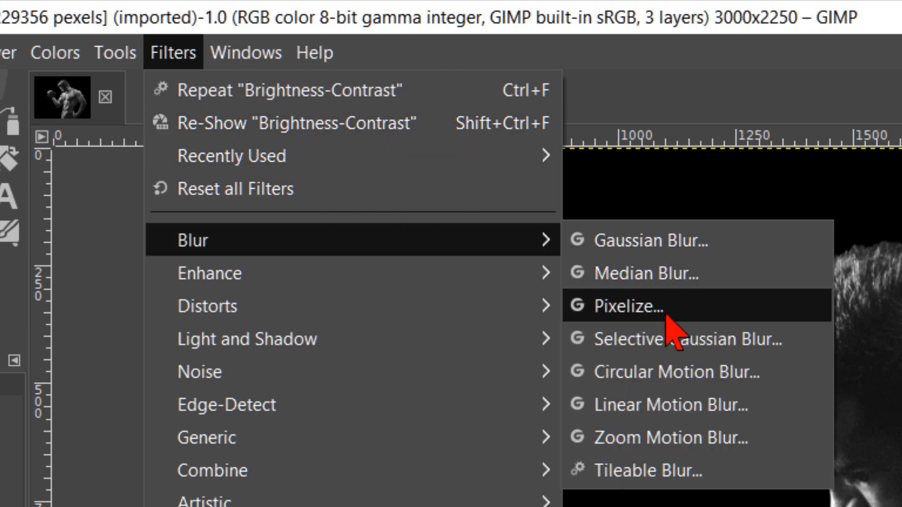
mouse_move(679, 339)
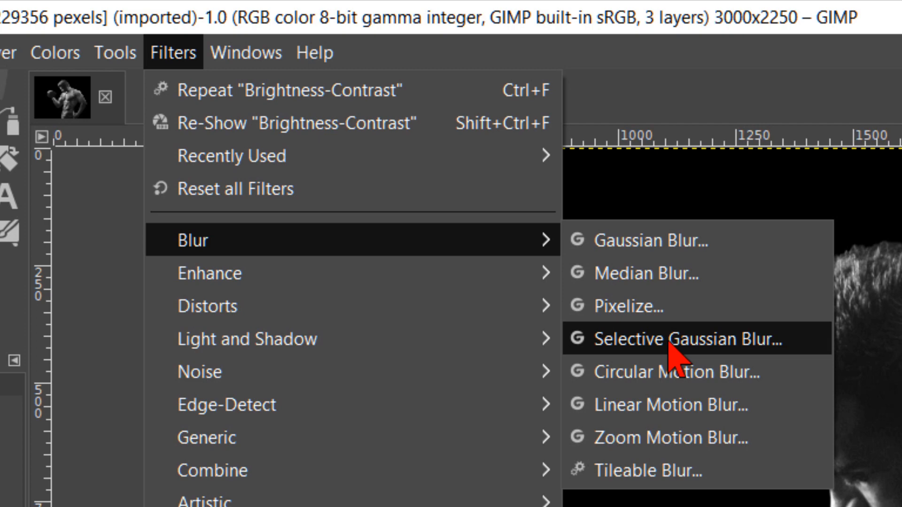
click(691, 339)
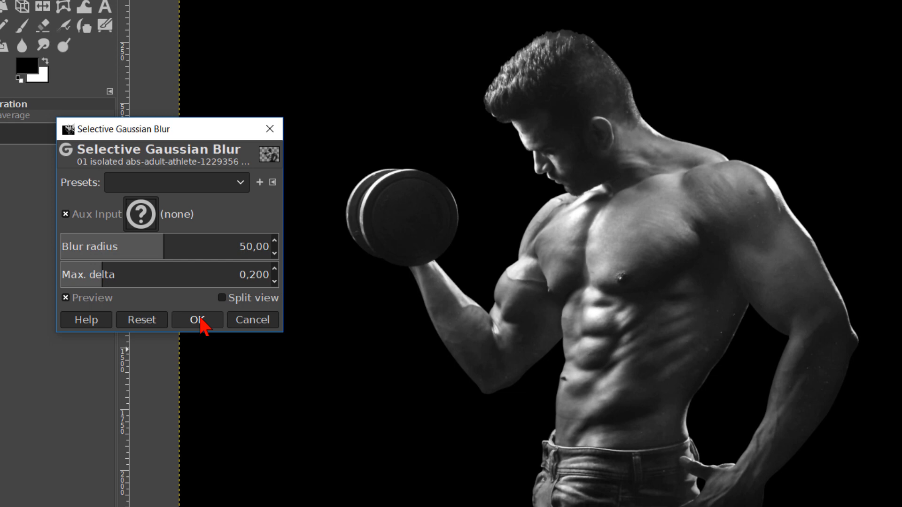
click(197, 320)
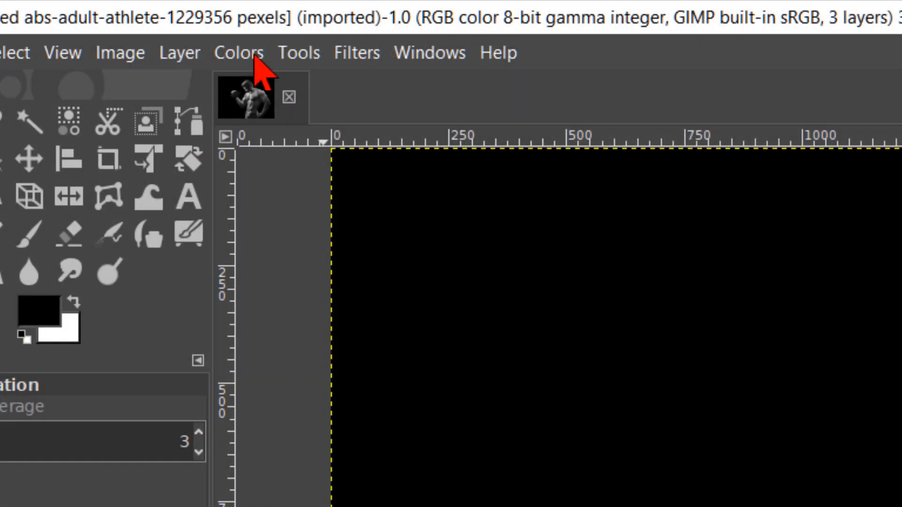
Apply a wavy multi-point Value curve to give the athlete a chrome look
click(238, 52)
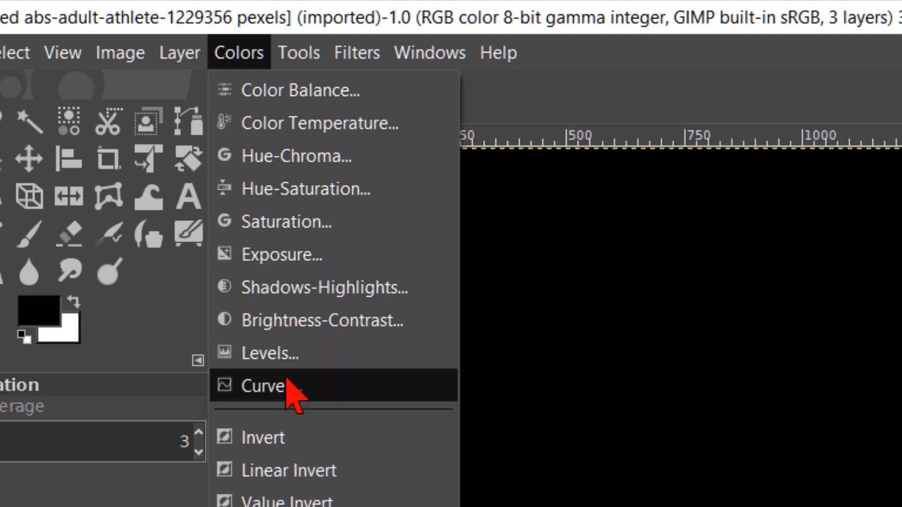
click(263, 385)
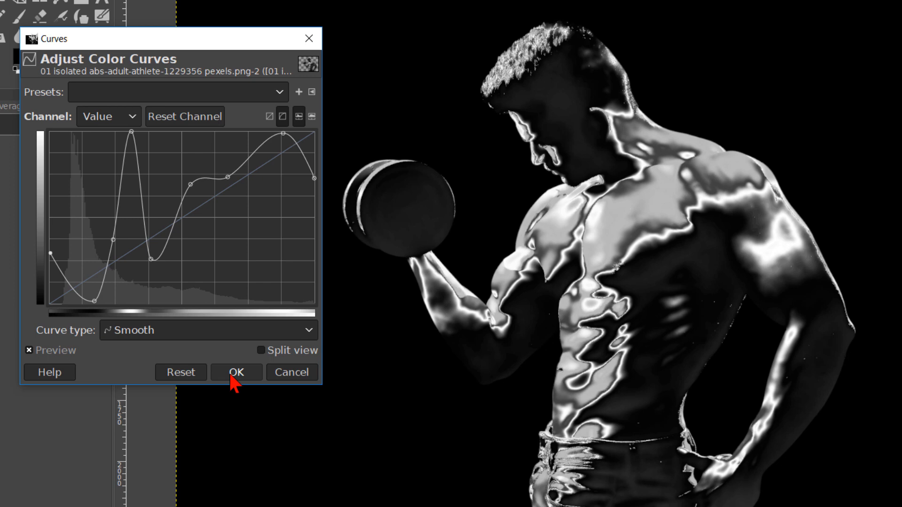
click(236, 372)
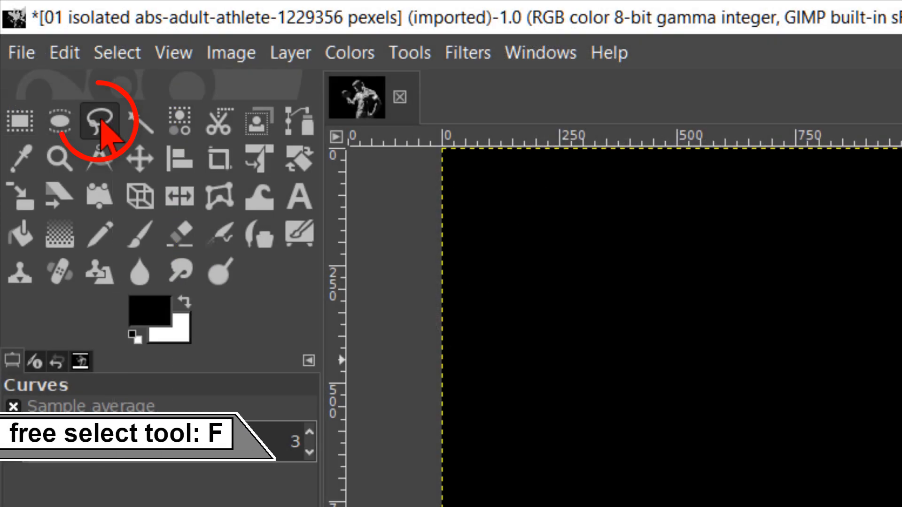
Lasso the back arm and front forearm with Free Select in Add mode
click(100, 121)
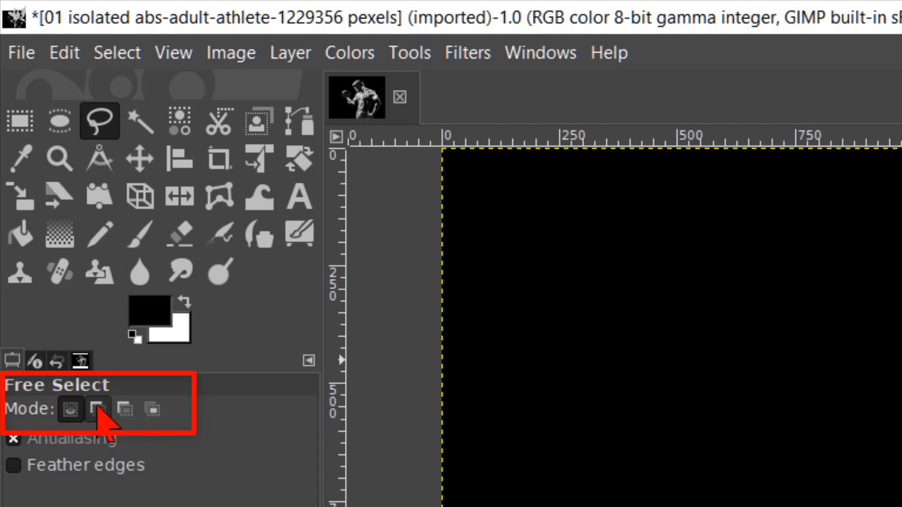
click(96, 409)
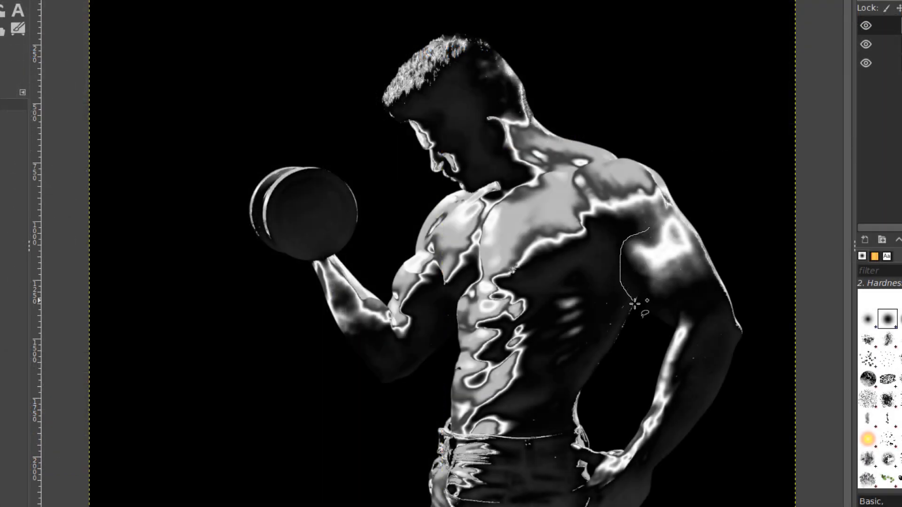
drag(636, 300, 615, 455)
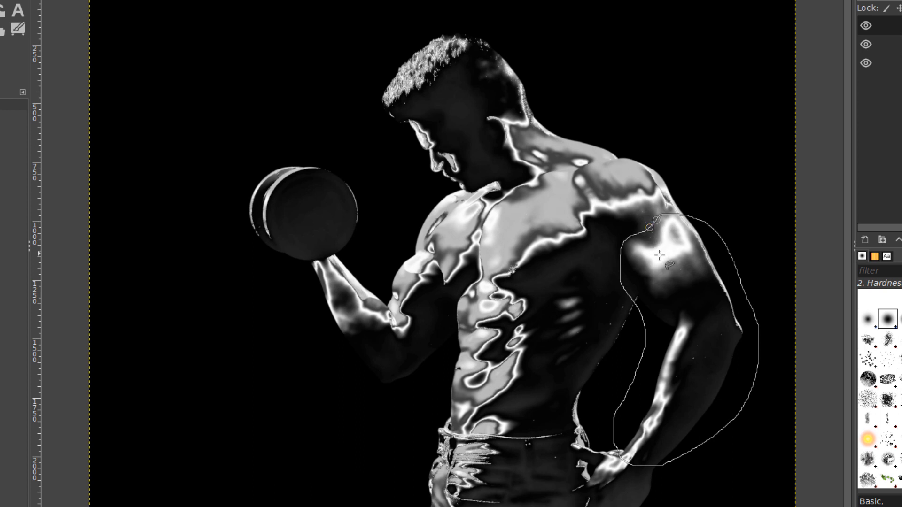
click(651, 227)
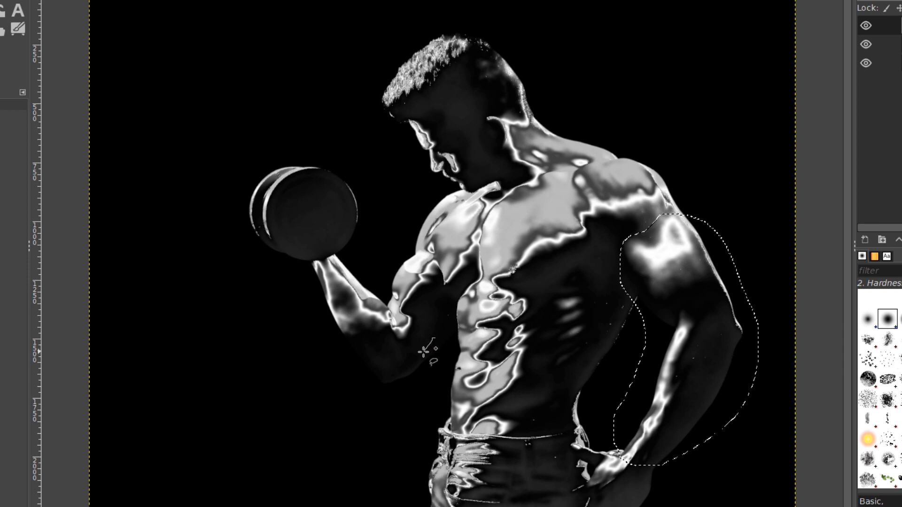
drag(423, 352, 380, 394)
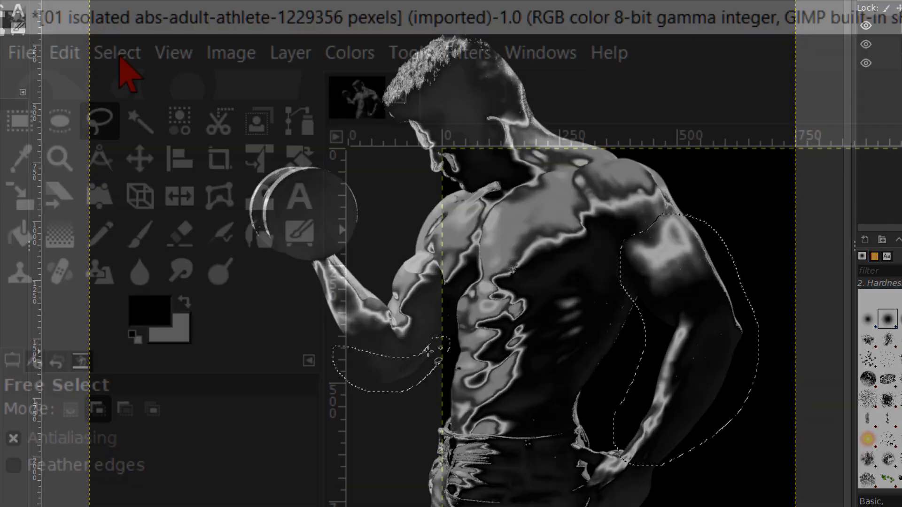
Feather the arm and forearm selections by 100 pixels
click(117, 52)
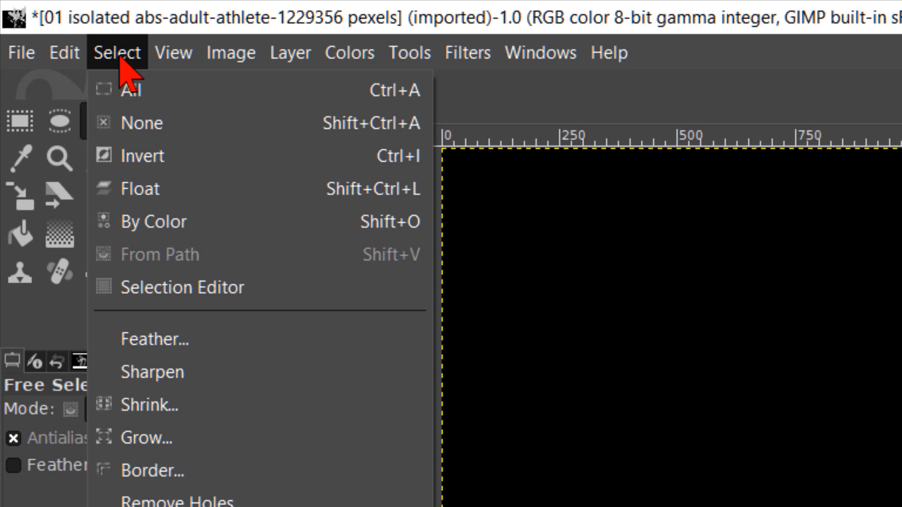
mouse_move(154, 338)
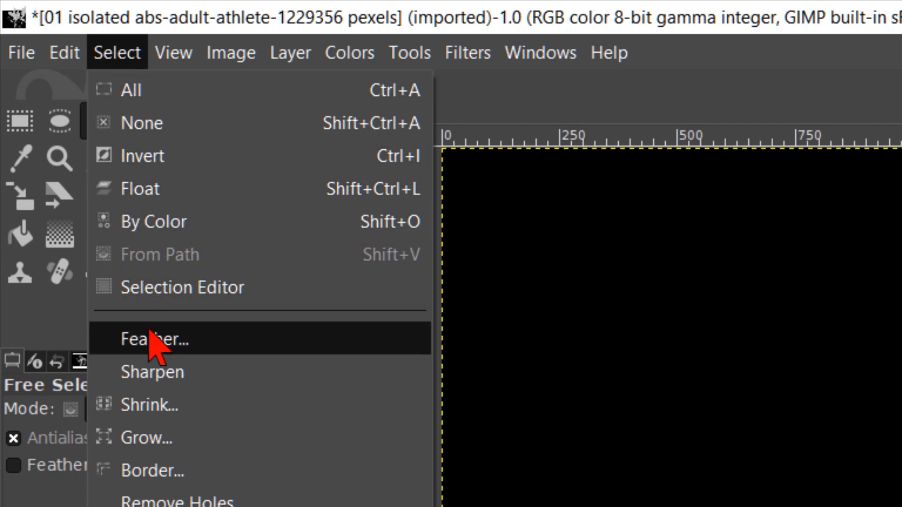
click(154, 338)
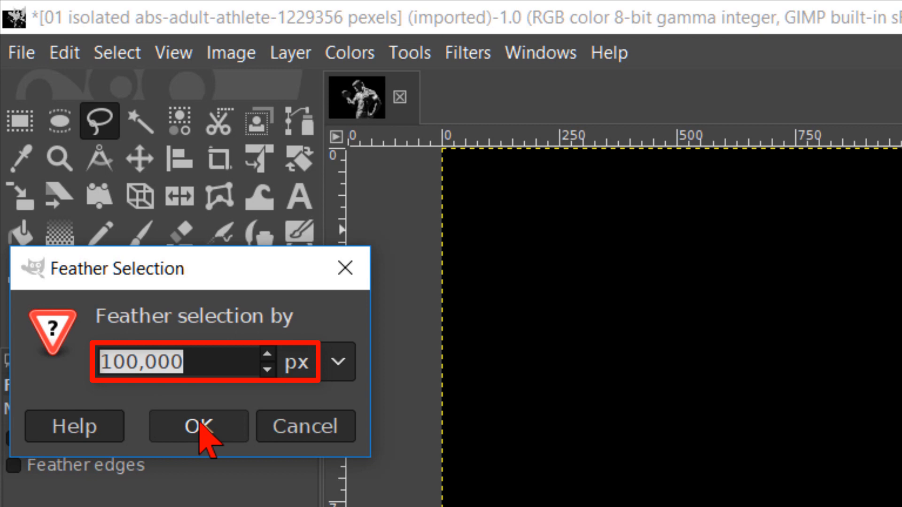
click(197, 426)
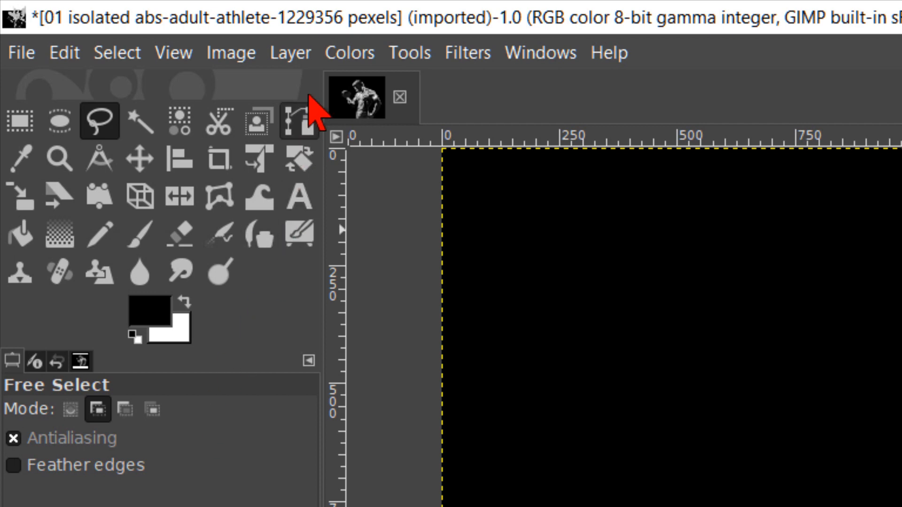
Apply the saved 'body builder 1' Curves preset to the selected arms
click(349, 53)
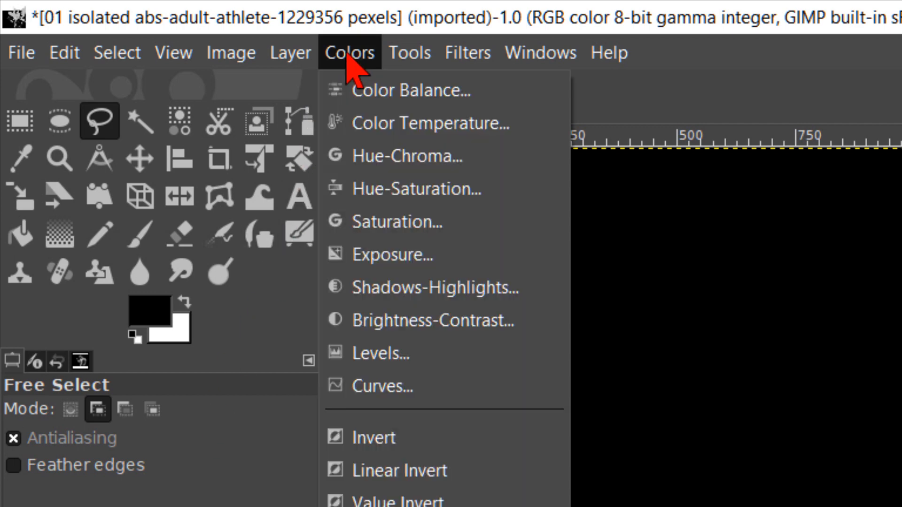
mouse_move(382, 387)
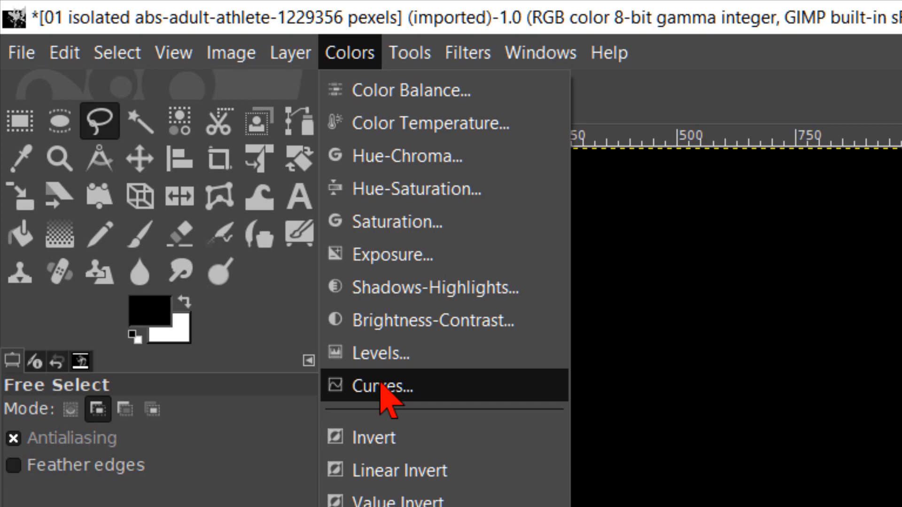
click(382, 387)
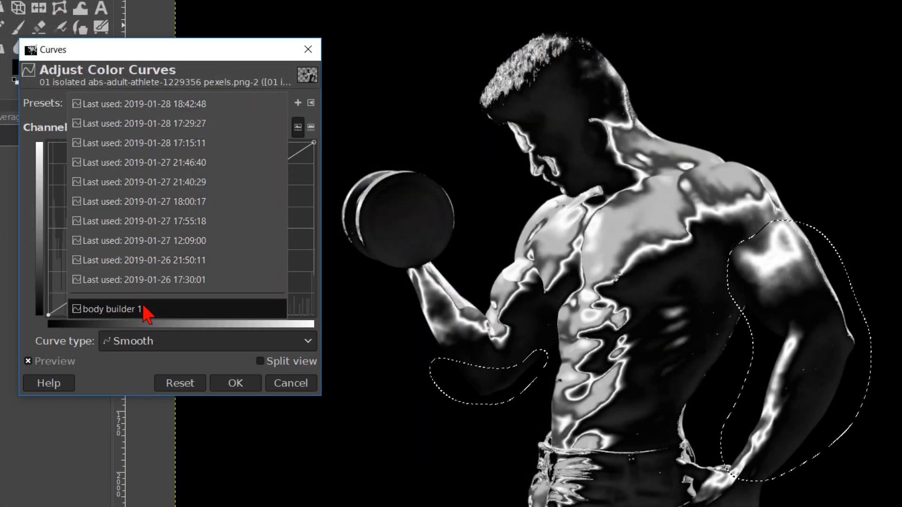
click(109, 309)
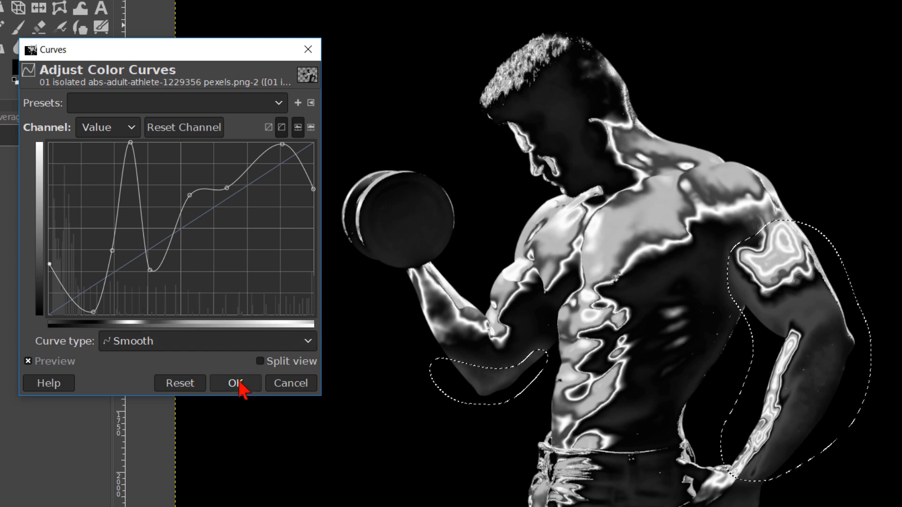
click(235, 384)
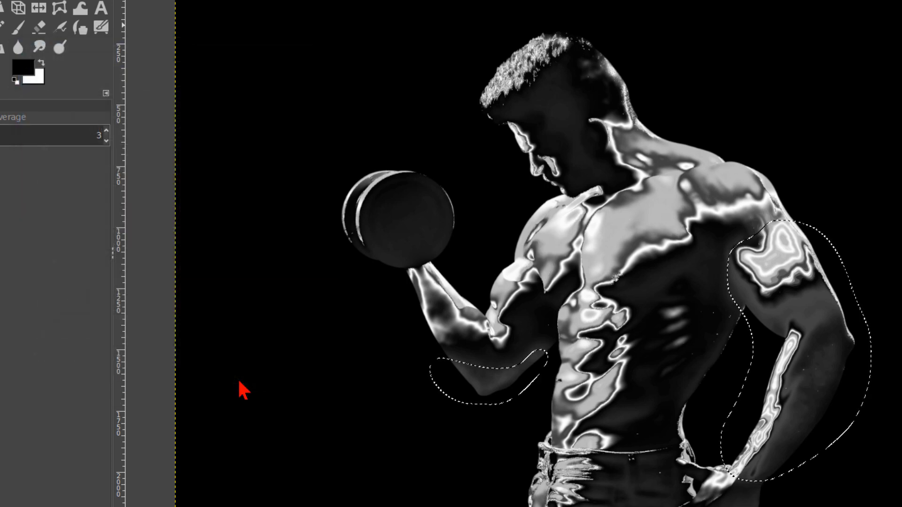
click(117, 52)
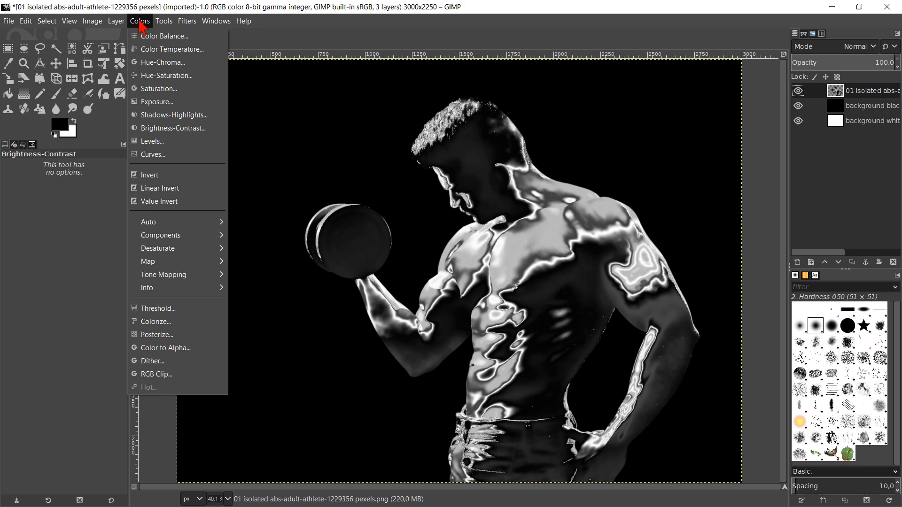
click(152, 154)
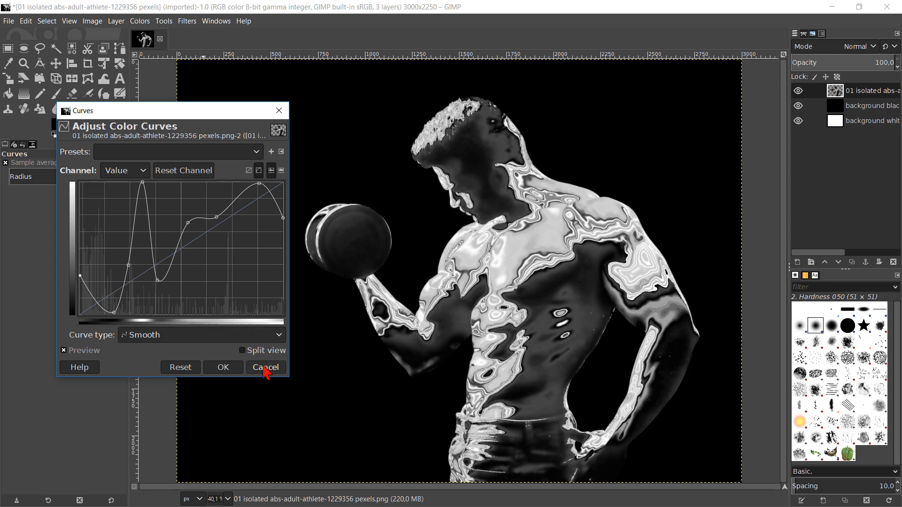
click(265, 368)
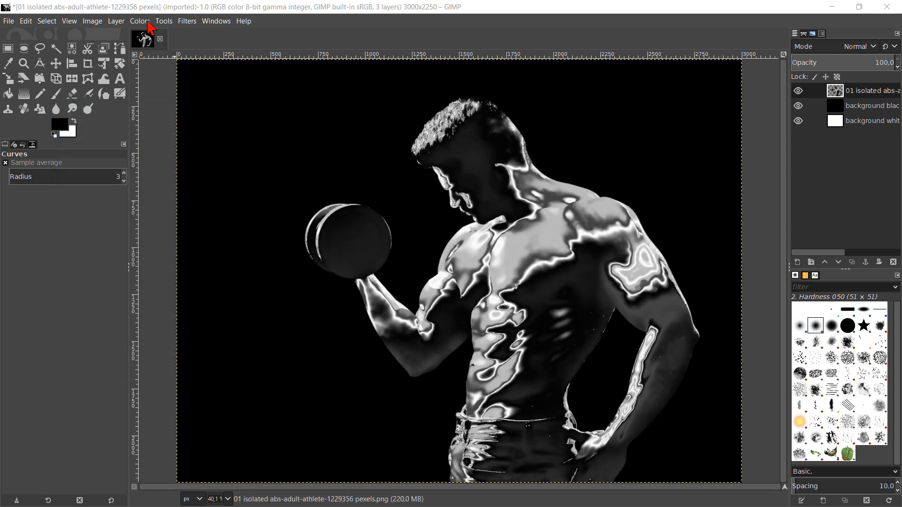
click(139, 20)
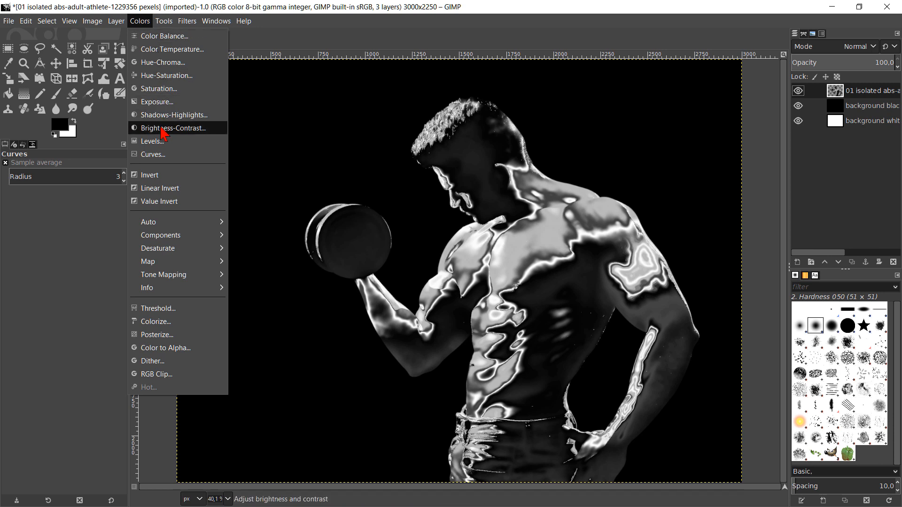
click(175, 128)
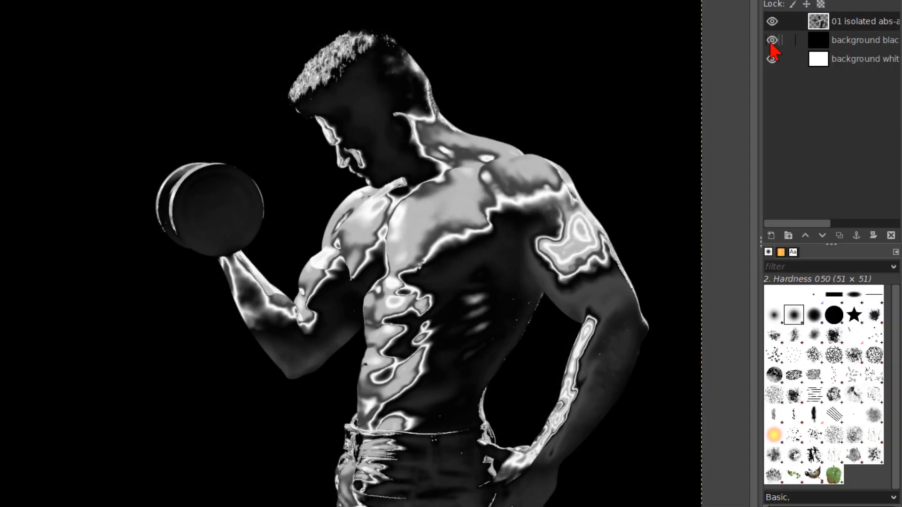
click(773, 39)
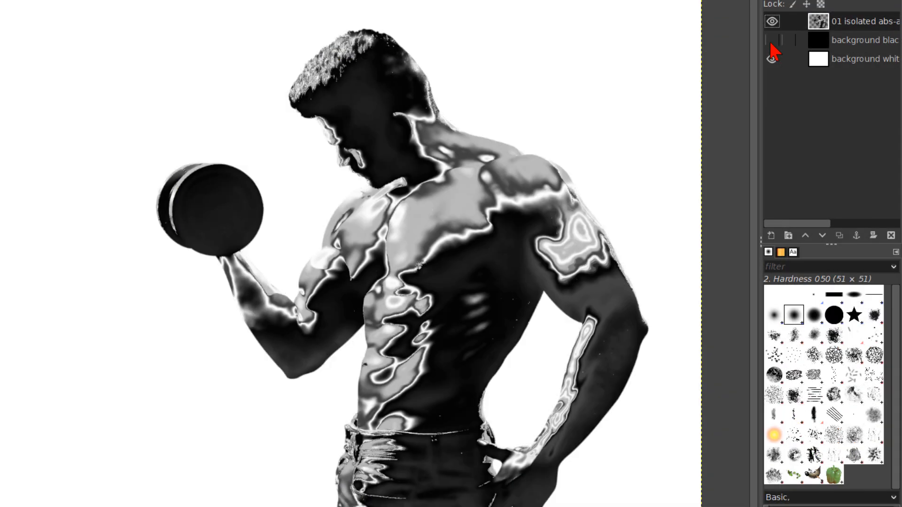
click(772, 39)
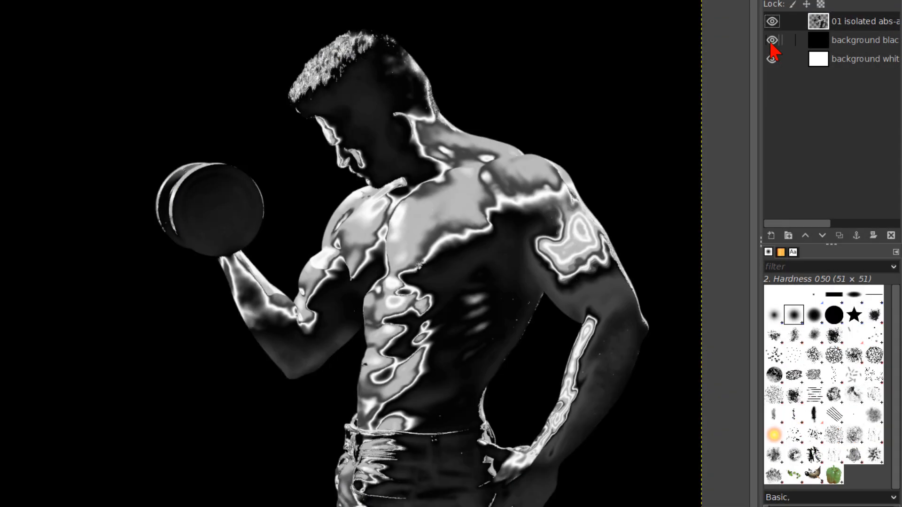
click(772, 41)
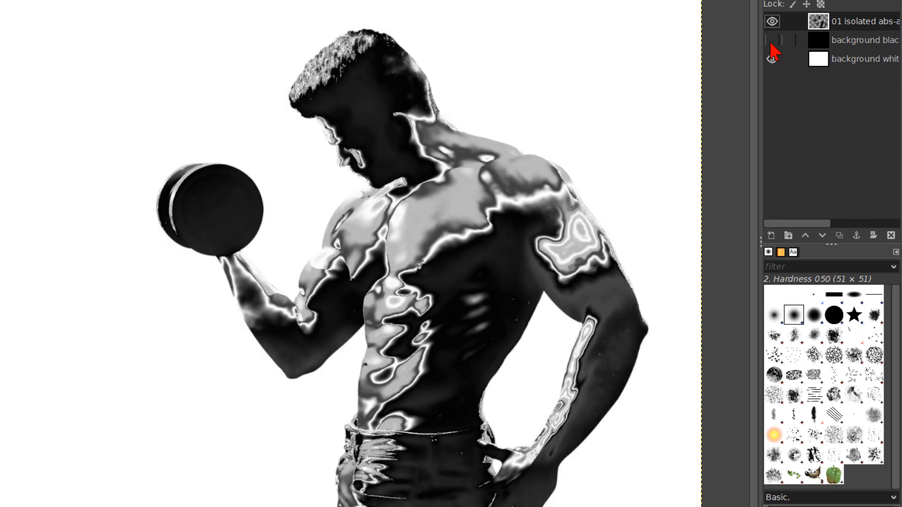
click(772, 40)
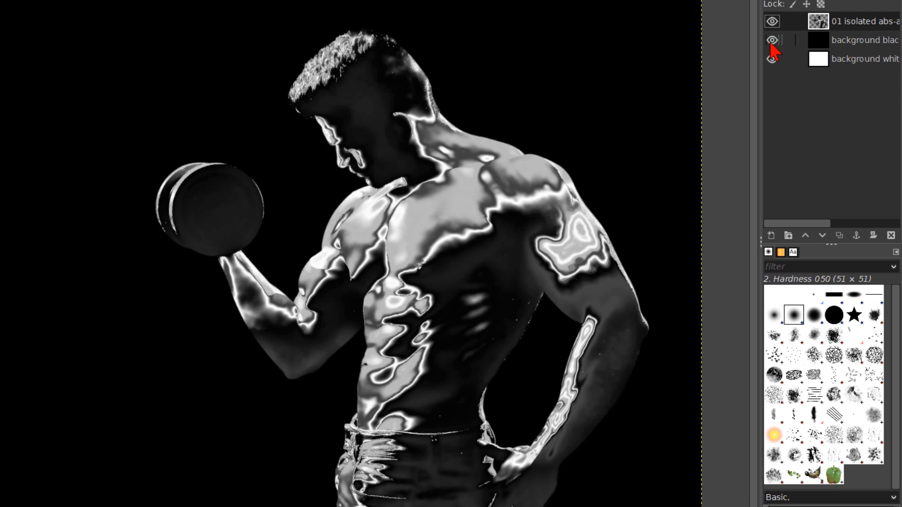